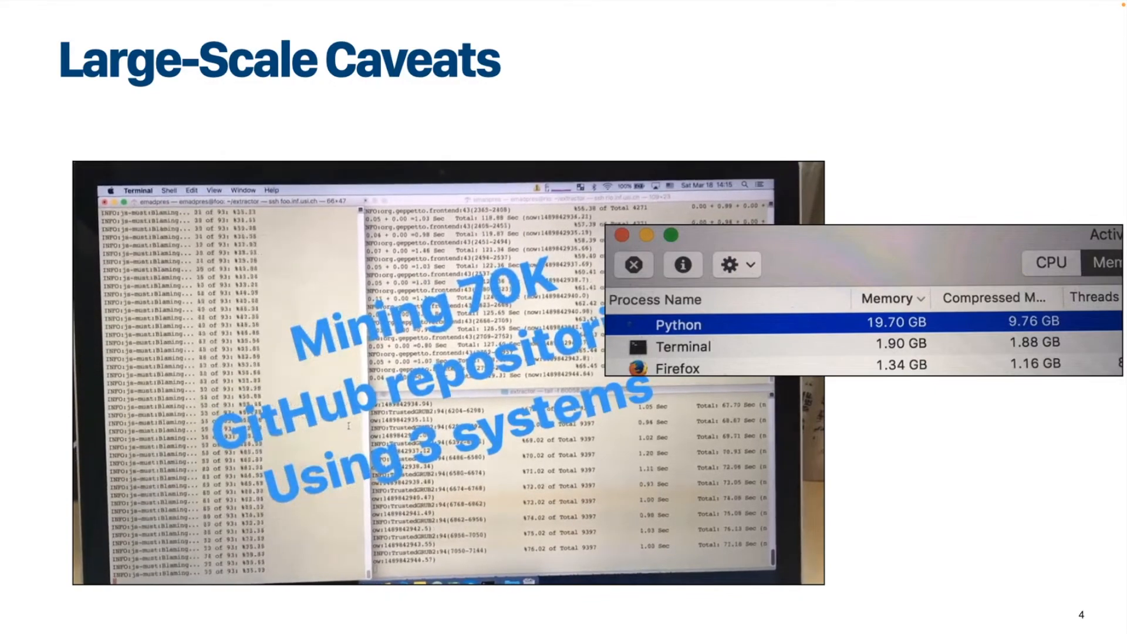
Advance from slide 4 to slide 5, the second Large-Scale Caveats slide
key("right")
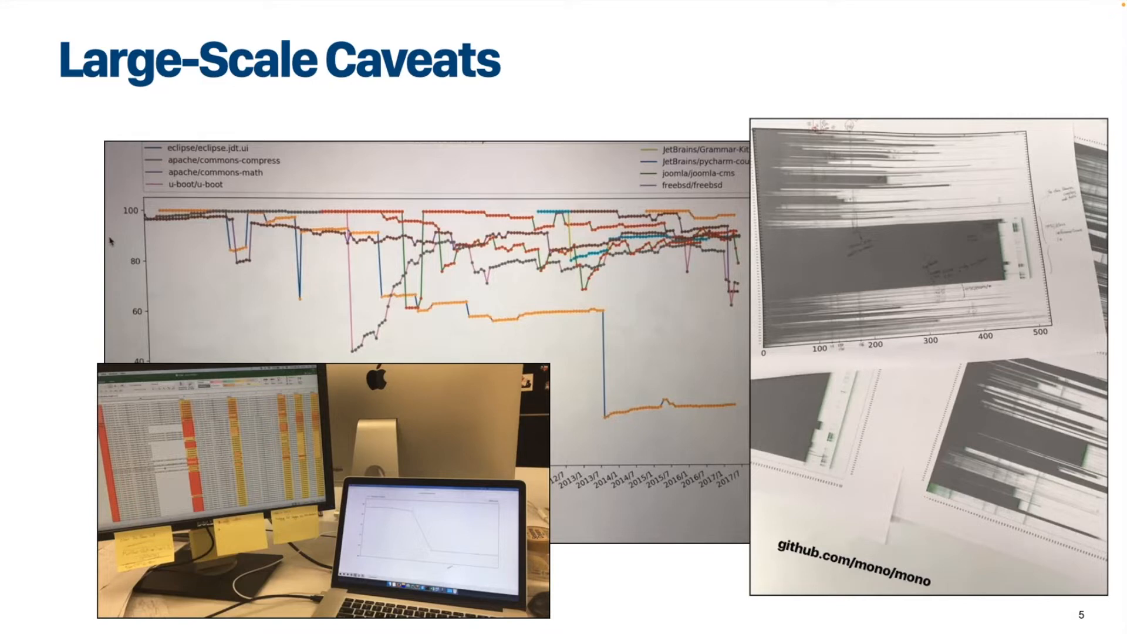
Advance the deck to slide 15, Writing Code, with its 'Use a database' tip
key("Right")
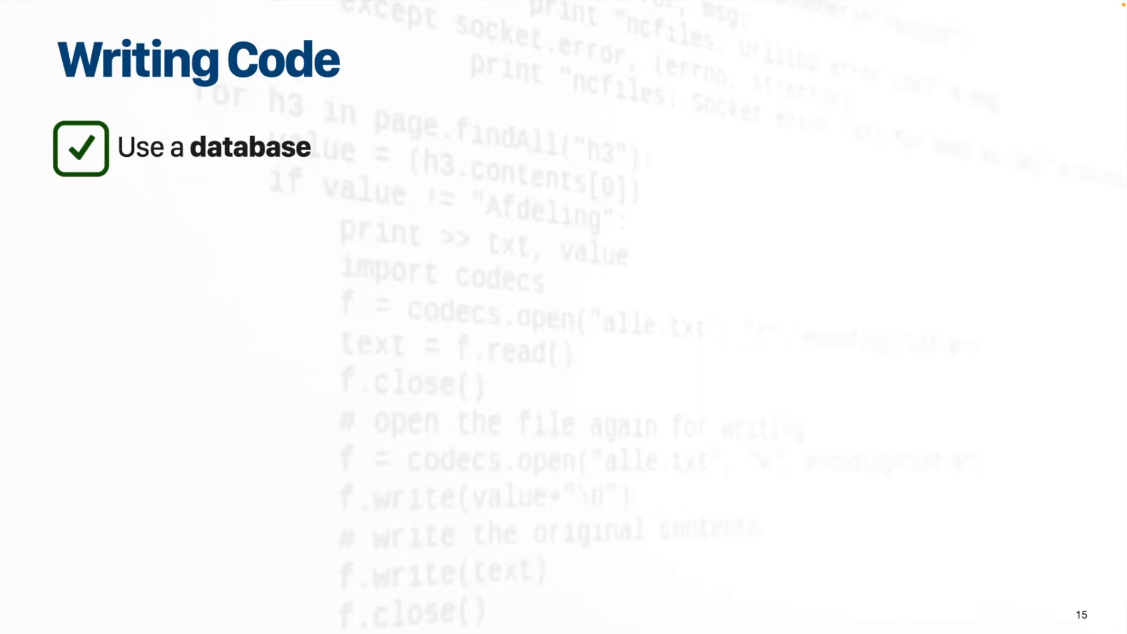
Reveal the 'Write reusable and clean code' tip with Labeling Machine and repository screenshots
key("right")
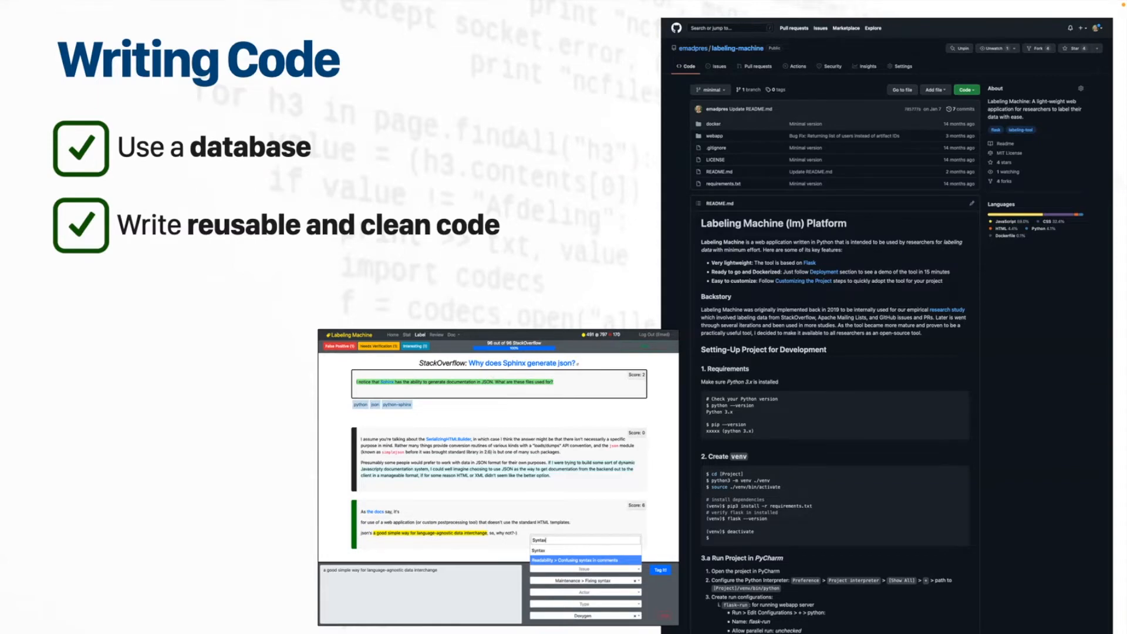
Reveal the 'Dedicate one day to clean your code' tip and the branch list overlay
left_click(707, 90)
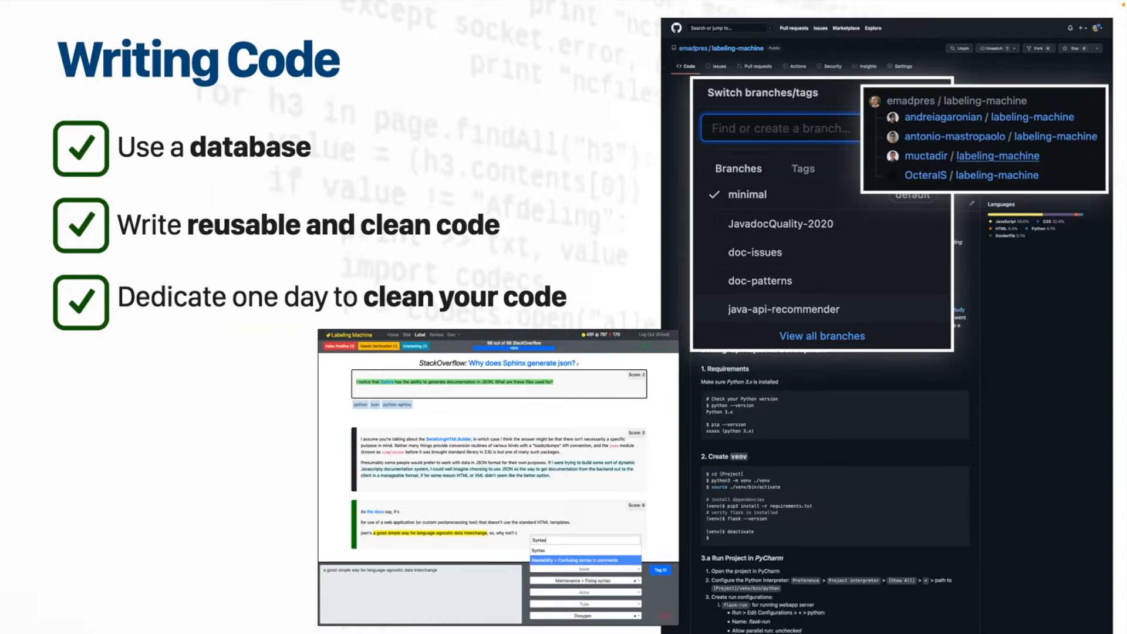
key("right")
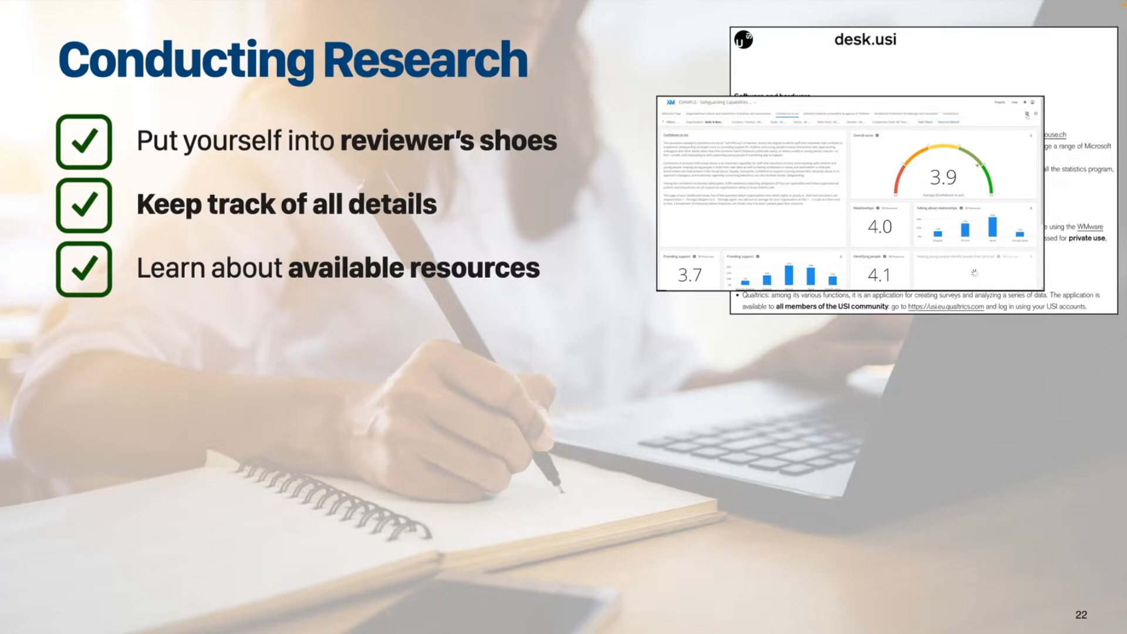
key("right")
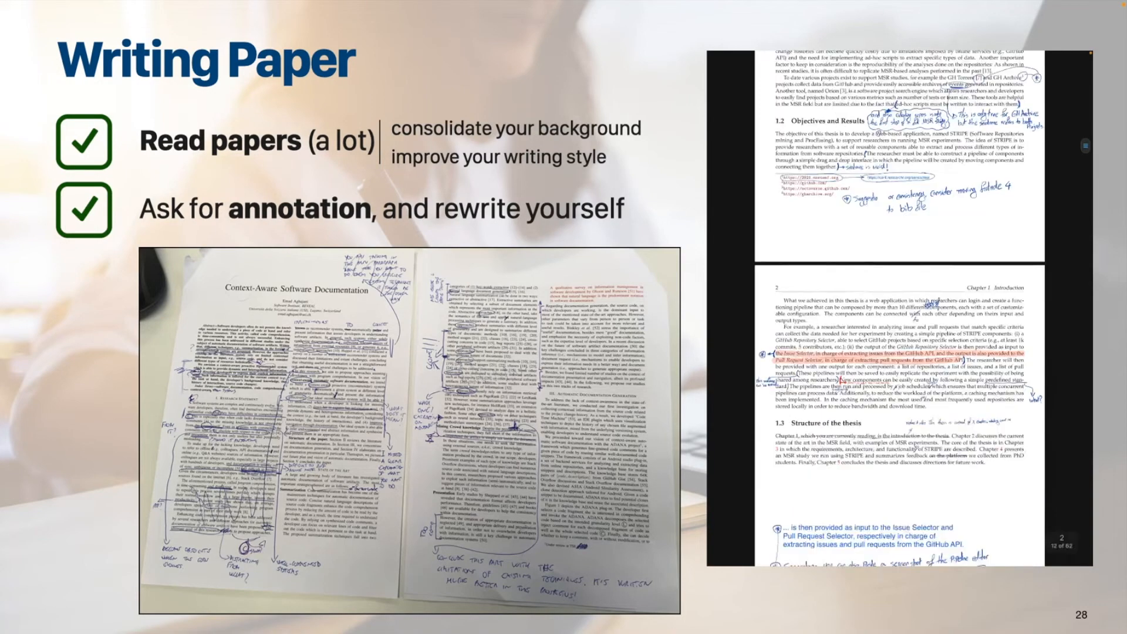
Scroll down through the annotated thesis draft on the Writing Paper slide
scroll("down", 3)
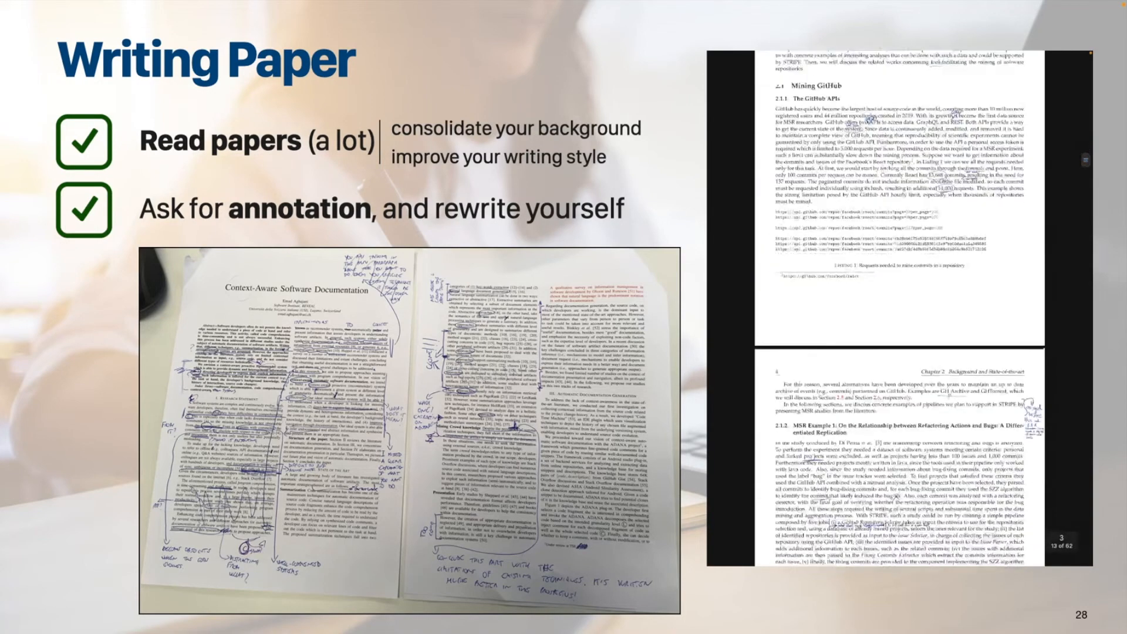
scroll("down", 3)
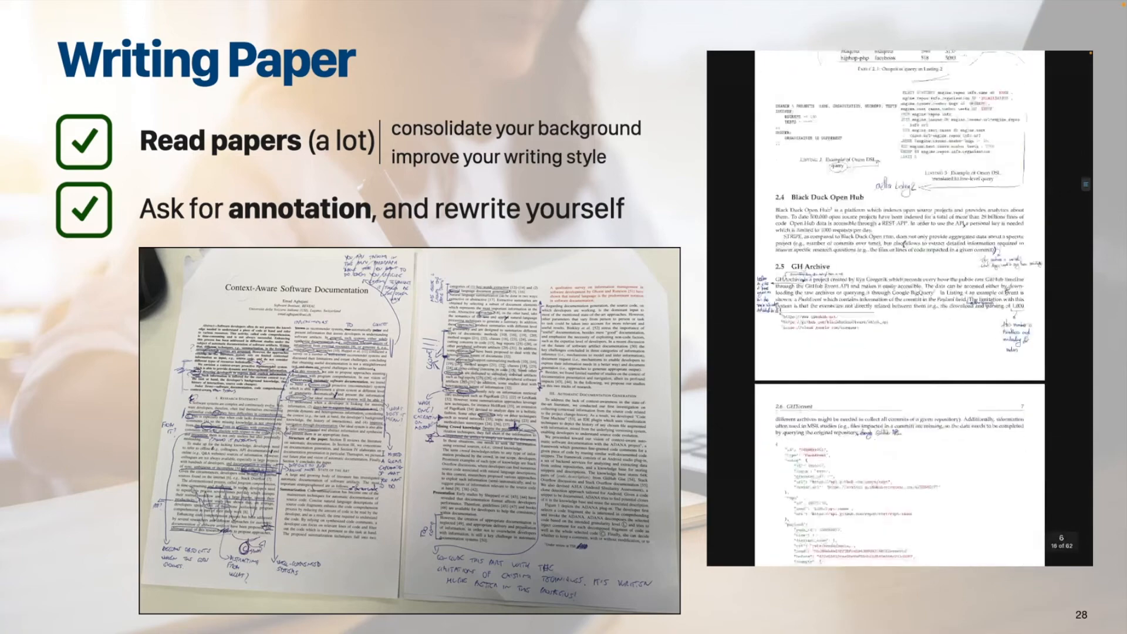
scroll("down", 3)
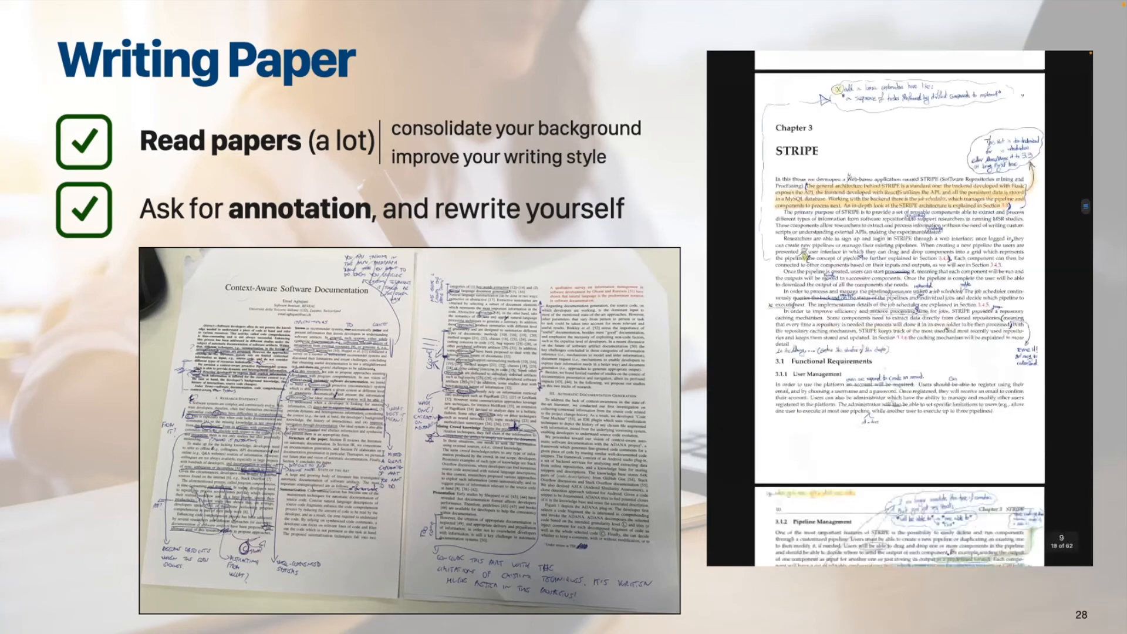
scroll("down", 3)
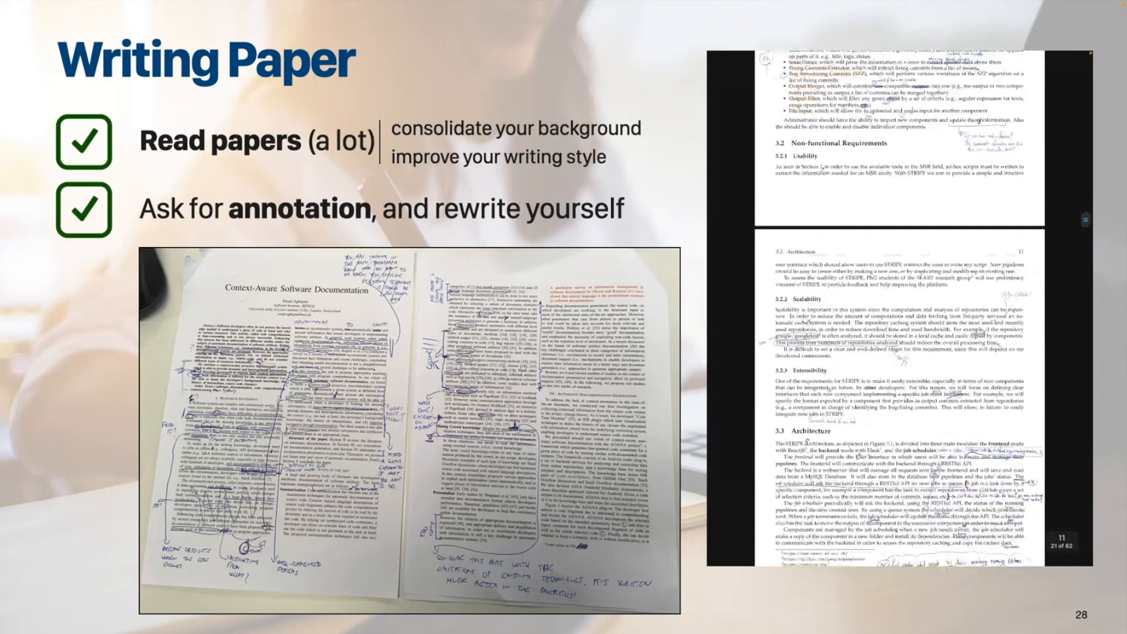
scroll("down", 3)
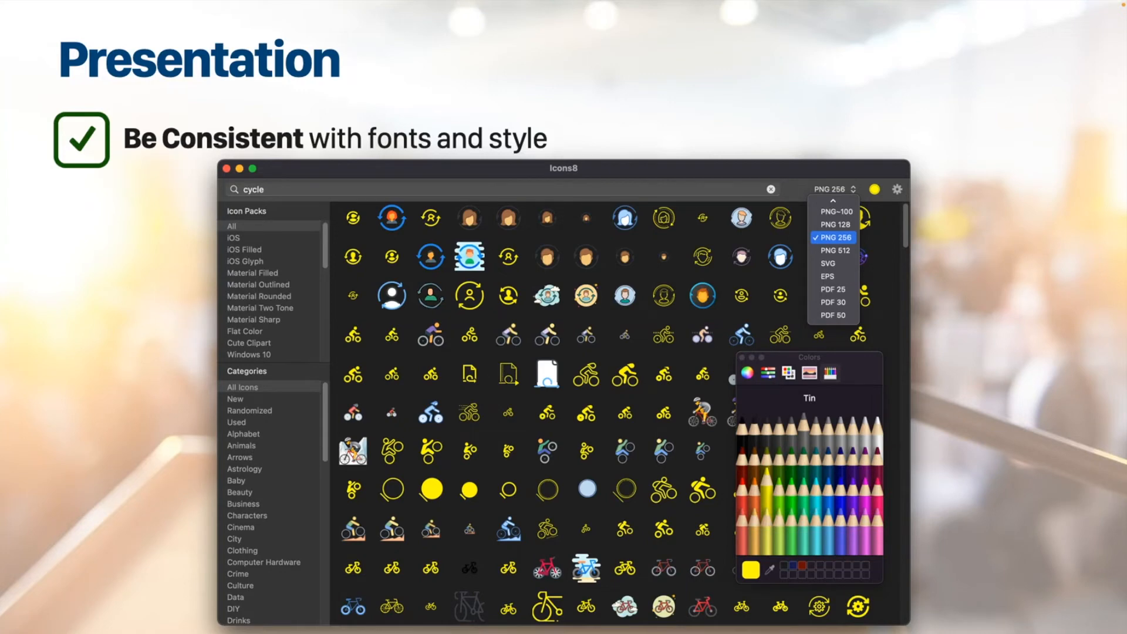
Click on the Presentation slide, then advance to slide 57, Visiting Researcher
left_click(599, 136)
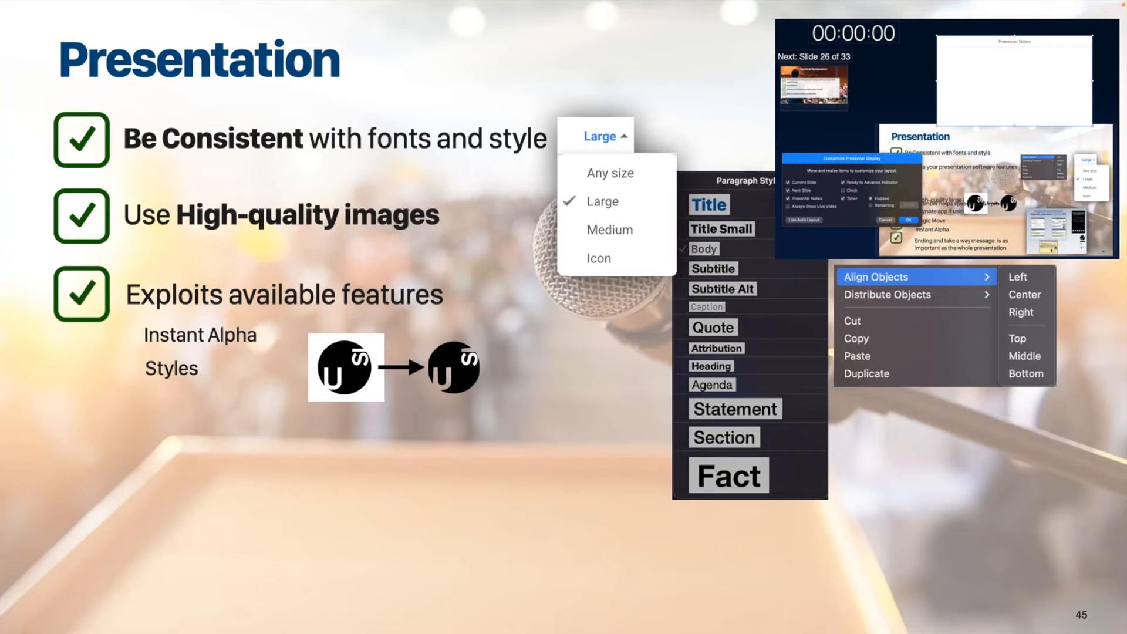
key("right")
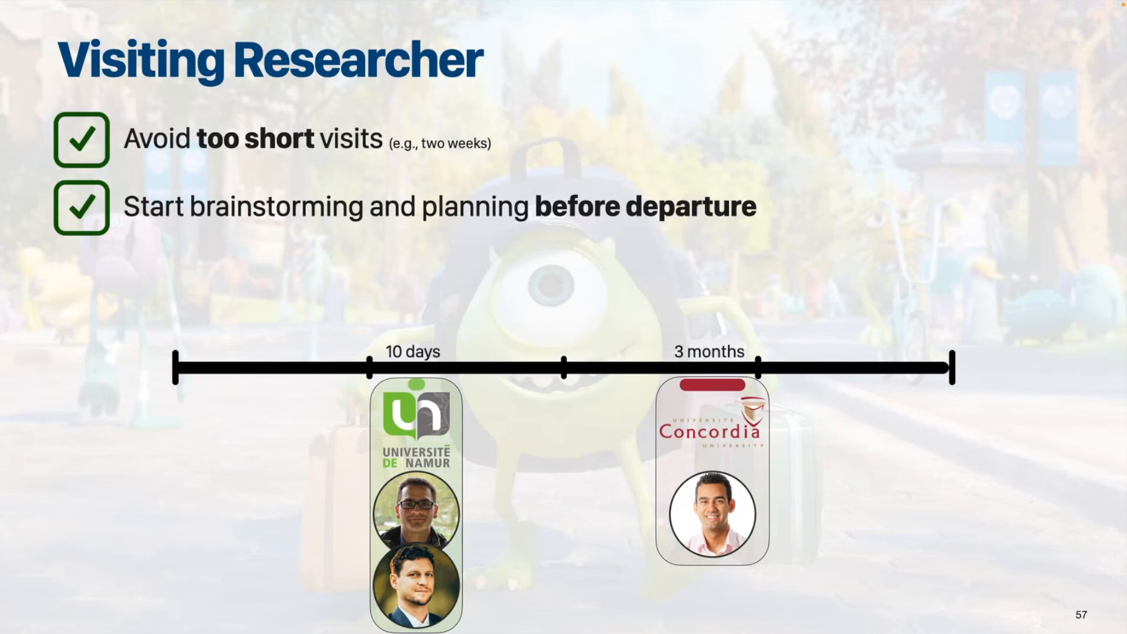
Move from the Visiting Researcher slide to slide 63, Reviewing and PC
key("right")
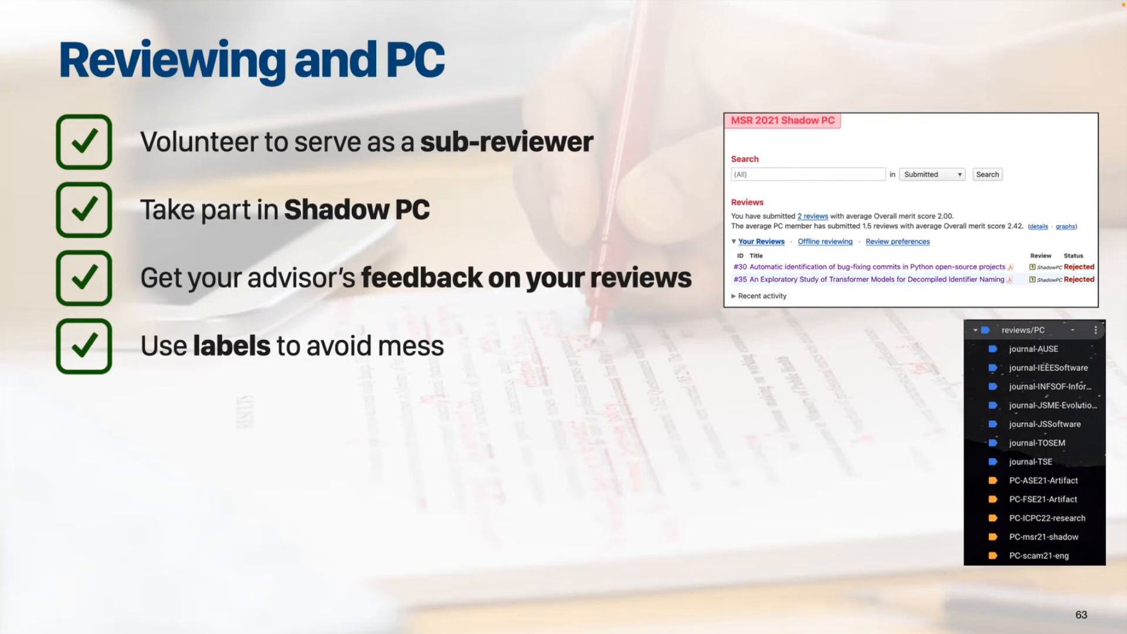
Reveal the fifth tip, 'Nominate yourself as a candidate PC', beside the ICSE 2023 tweet
key("right")
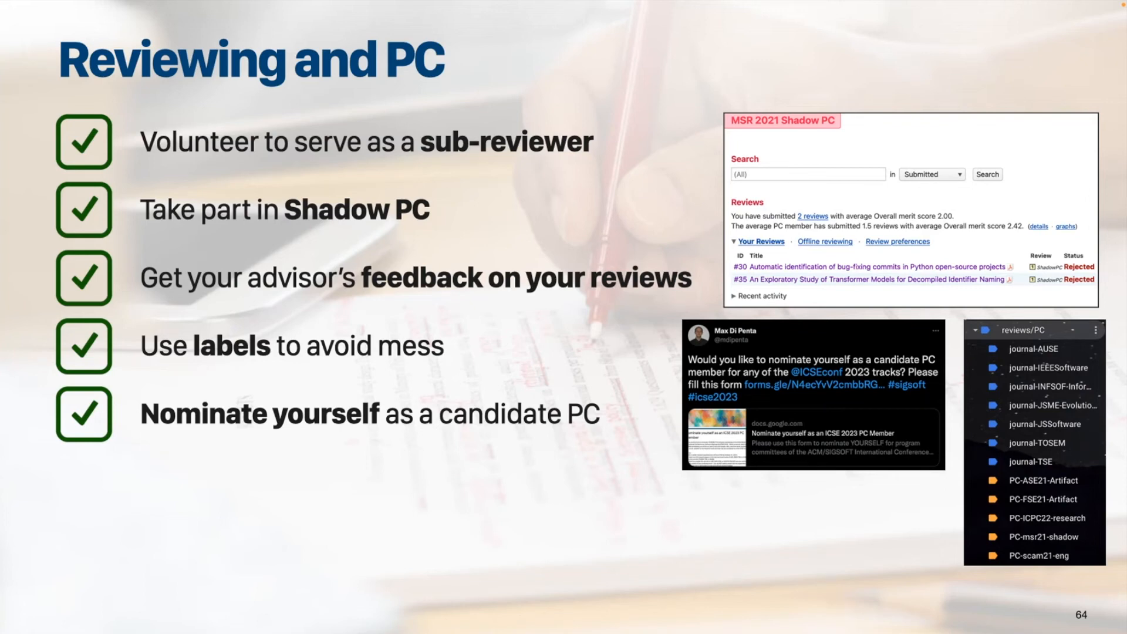
Reveal the remaining reviewing tips, then advance to slide 68, Final Thoughts
key("right")
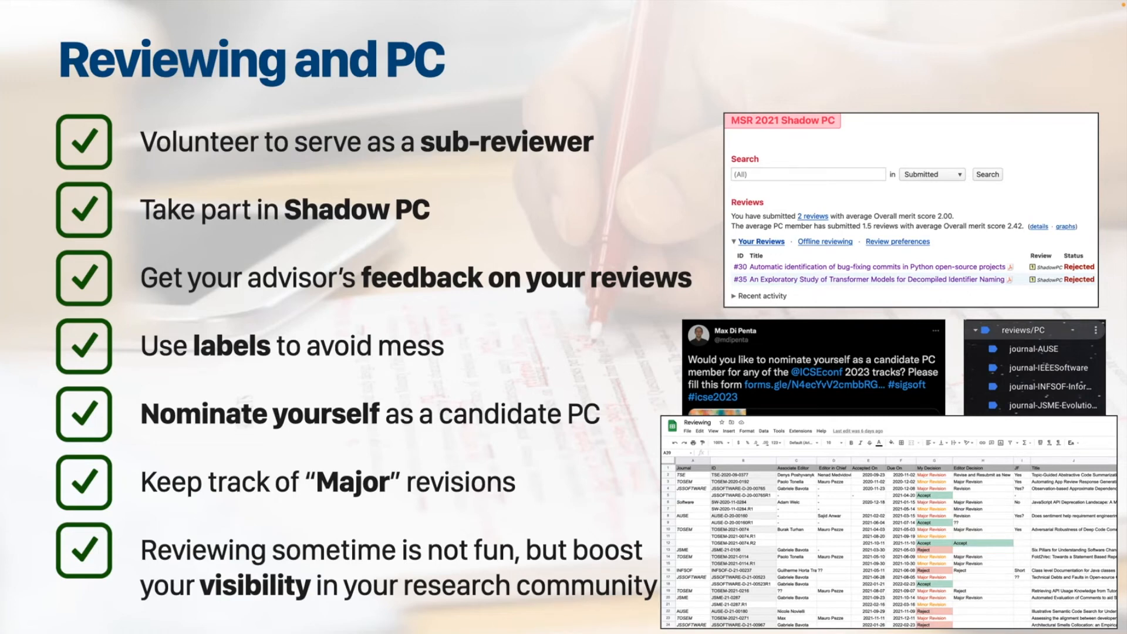
key("right")
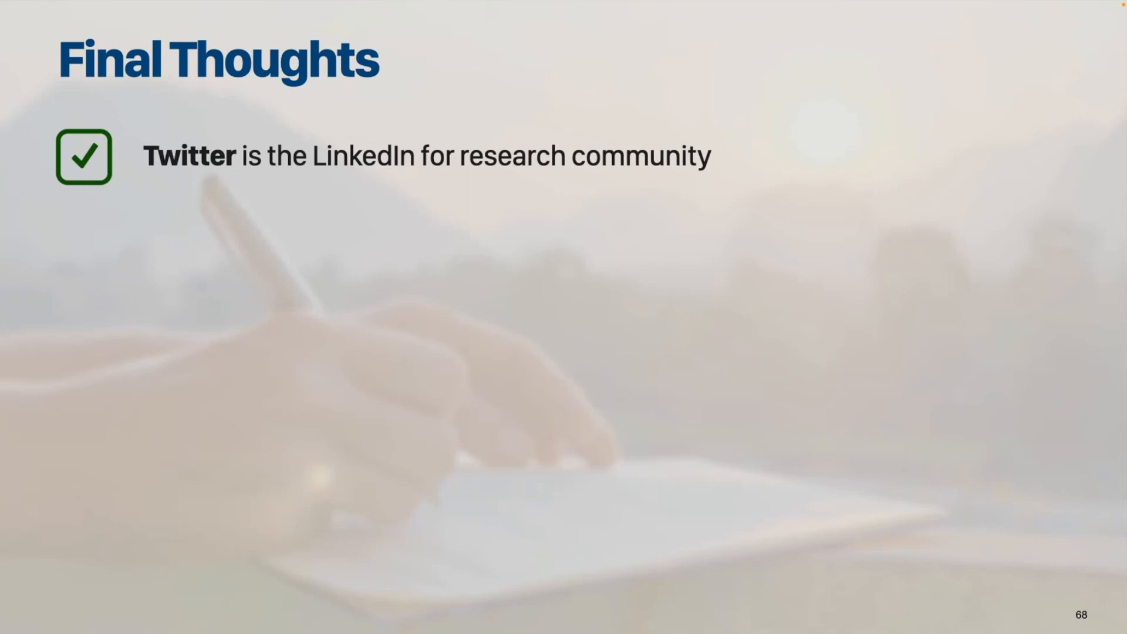
Reveal the 'keep your website up-to-date' and 'Attend PhD defense' points
key("right")
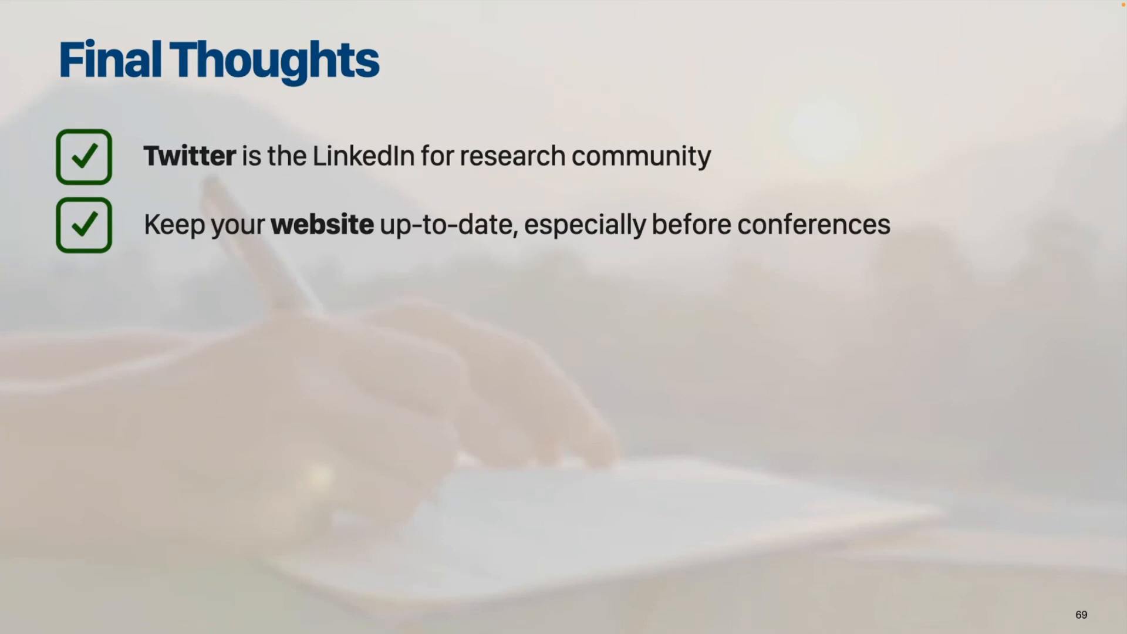
key("right")
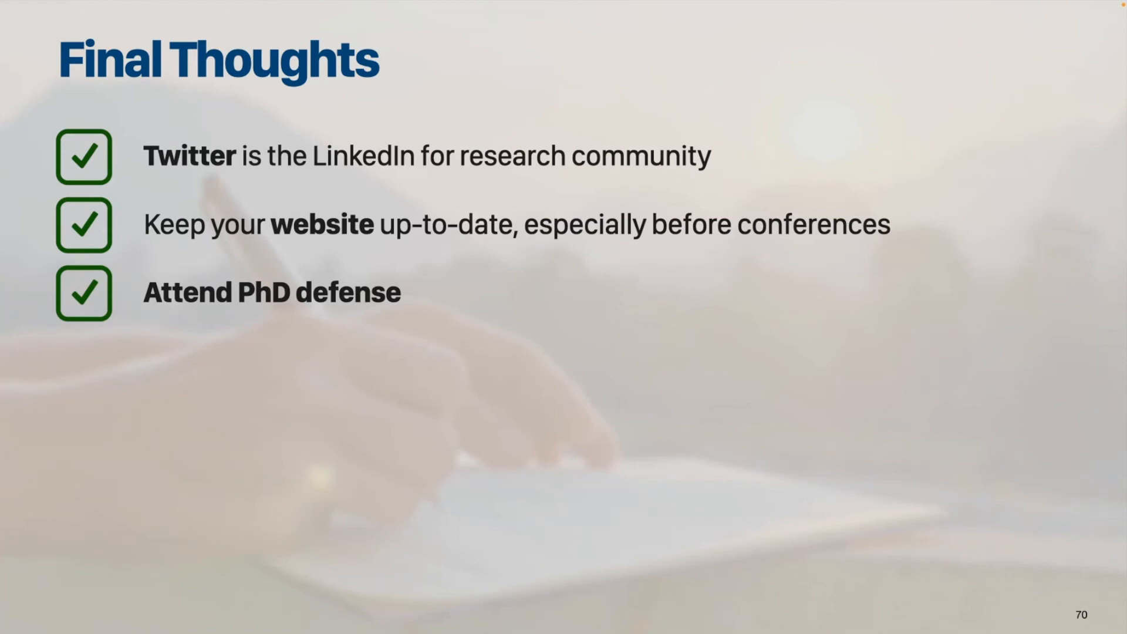
Reveal the 'Collaboration with external researchers' and 'Group Meetings' points on Final Thoughts
key("right")
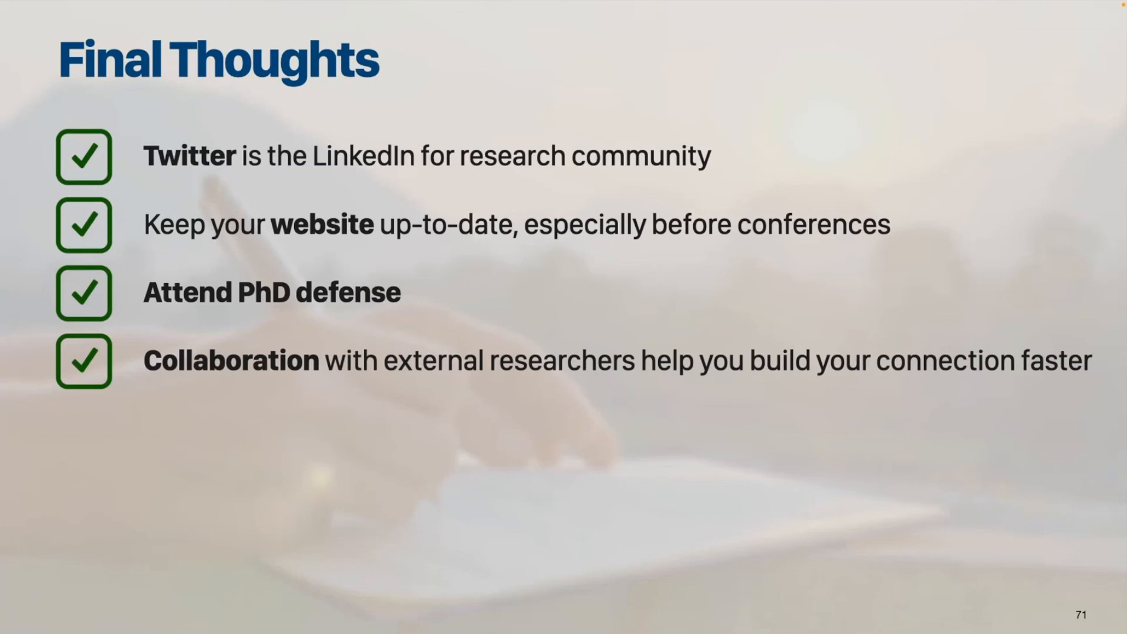
key("right")
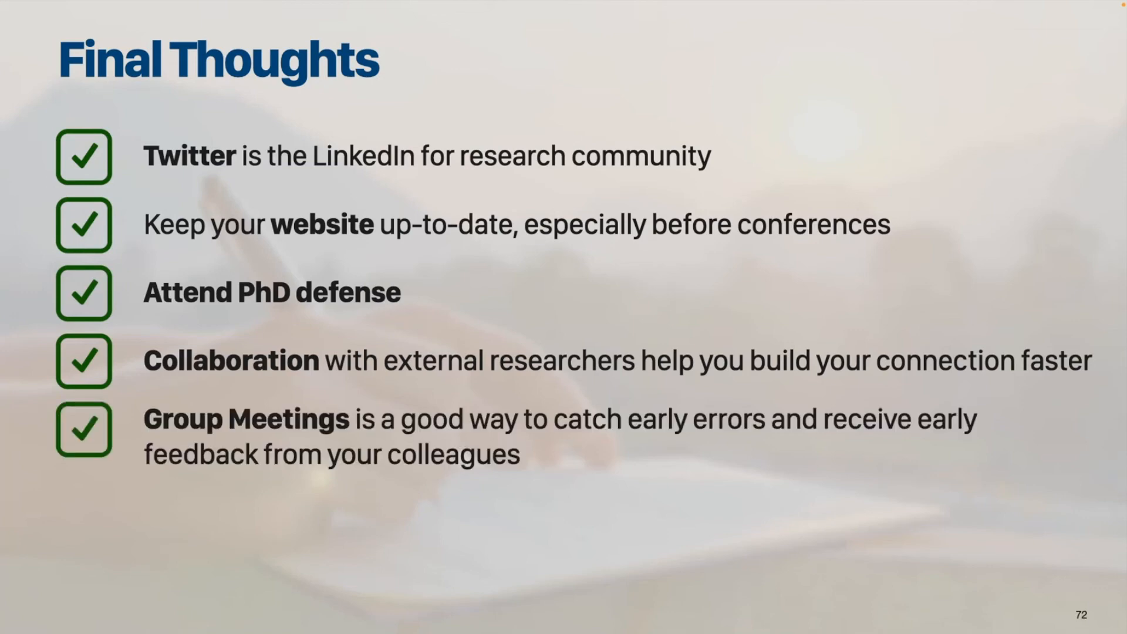